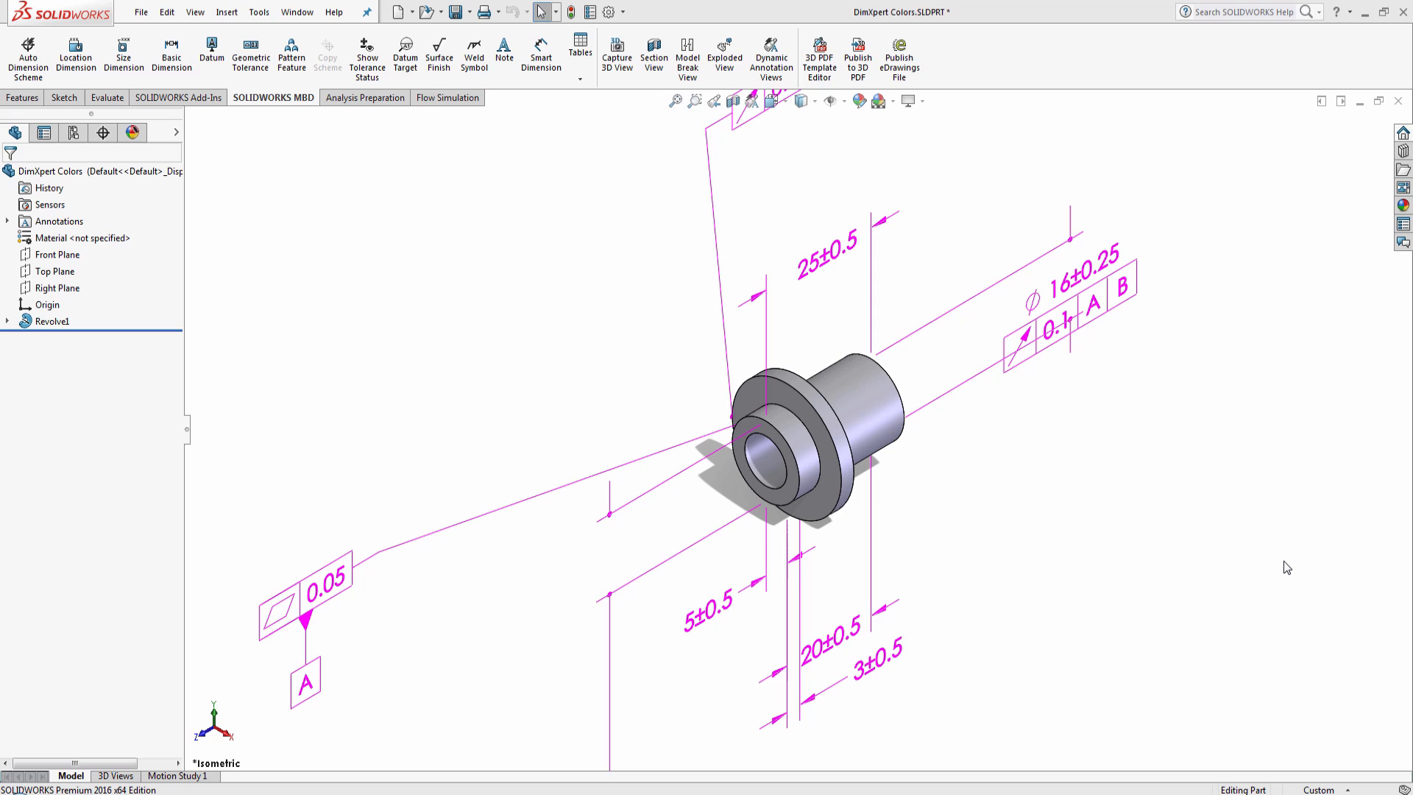
{"action": "mouse_move", "coordinate": [1267, 564]}
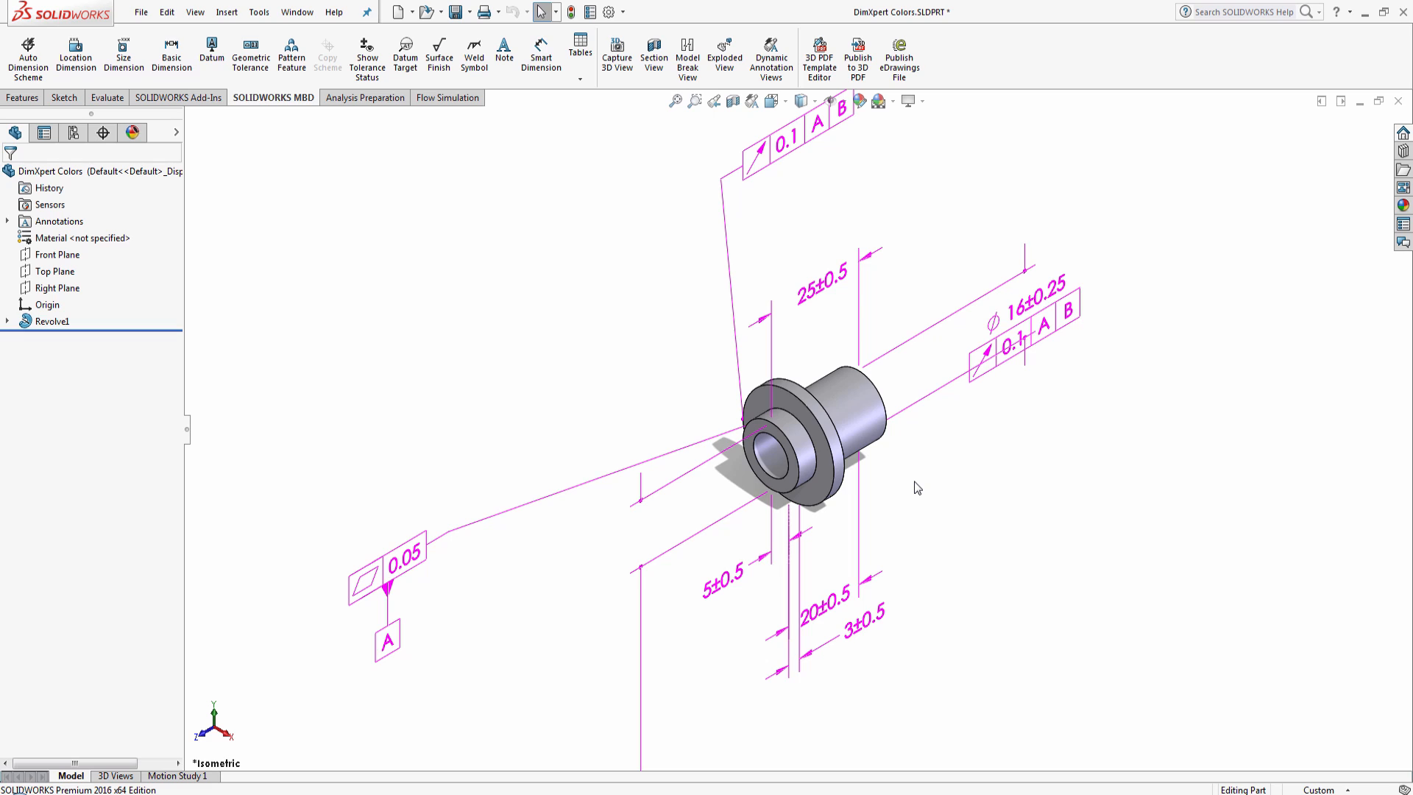
{"action": "mouse_move", "coordinate": [991, 460]}
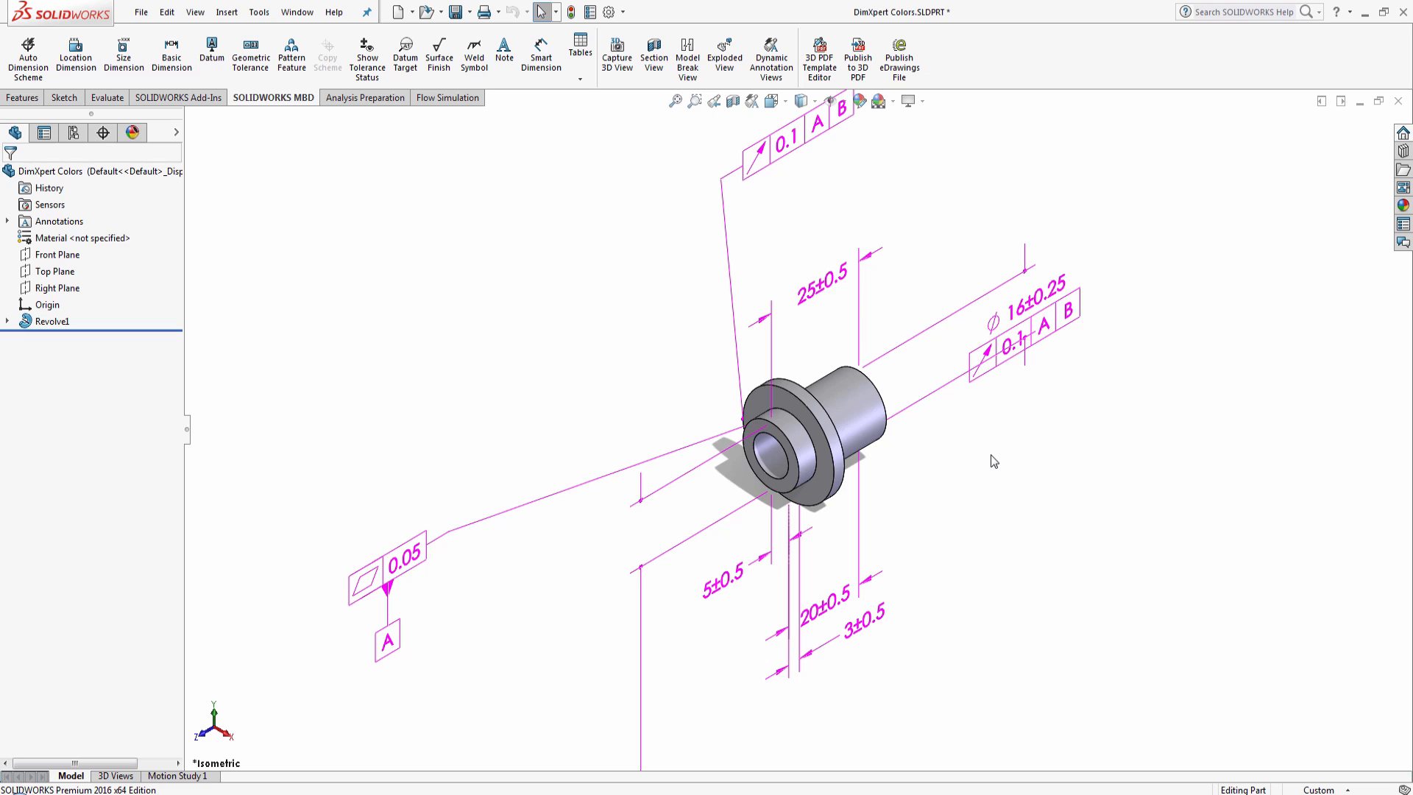
{"action": "mouse_move", "coordinate": [1024, 486]}
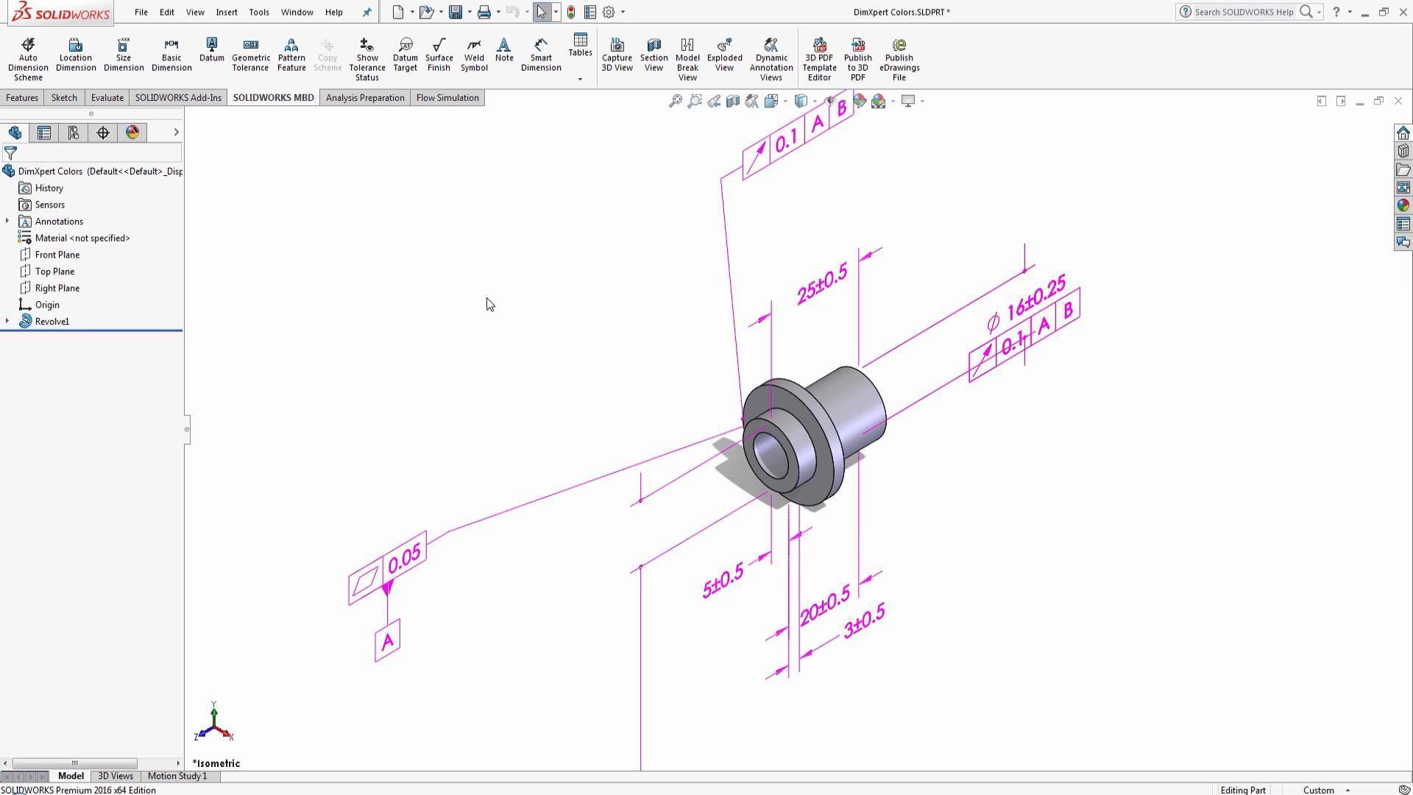
{"action": "mouse_move", "coordinate": [367, 53]}
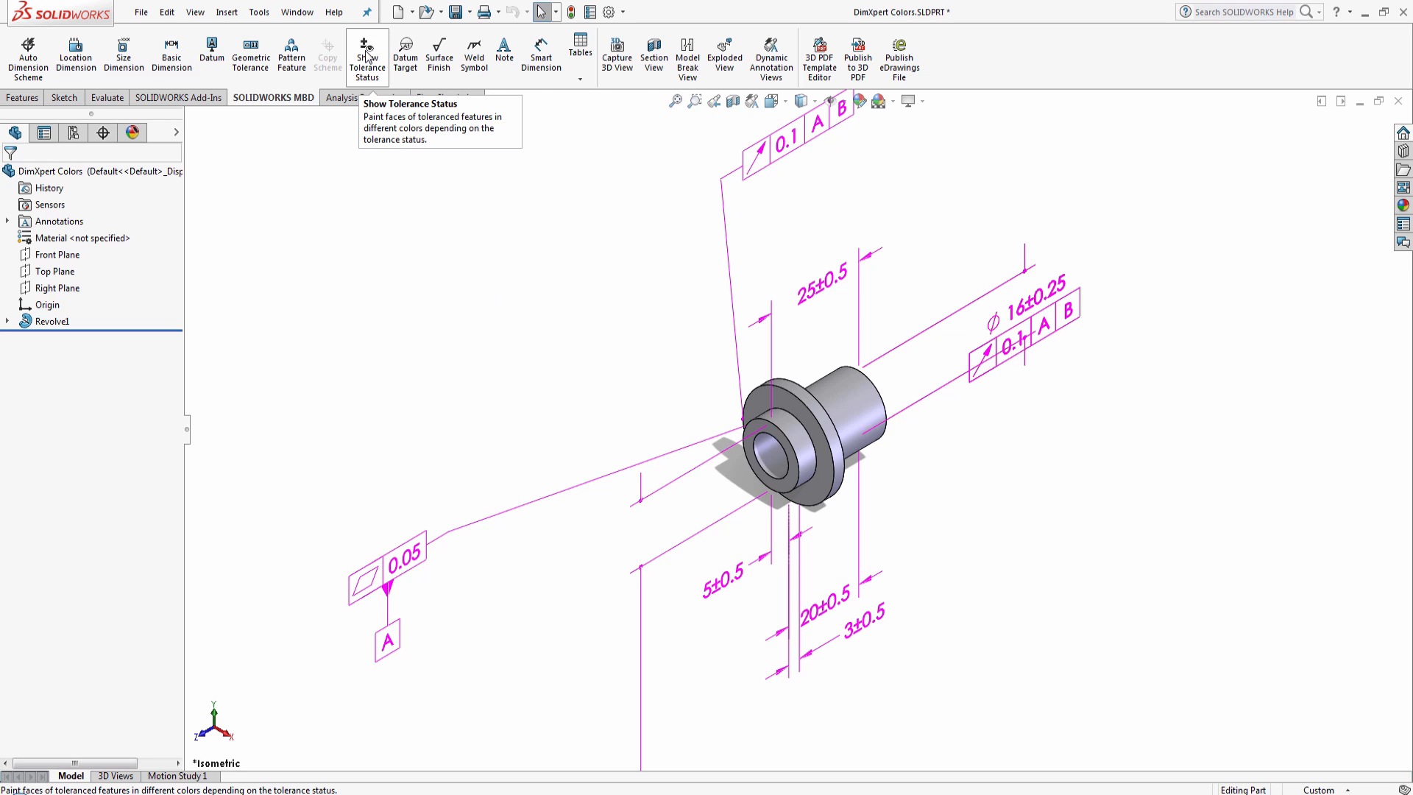
Turn on Show Tolerance Status so the bushing's faces show green, yellow and red
{"action": "left_click", "coordinate": [368, 51]}
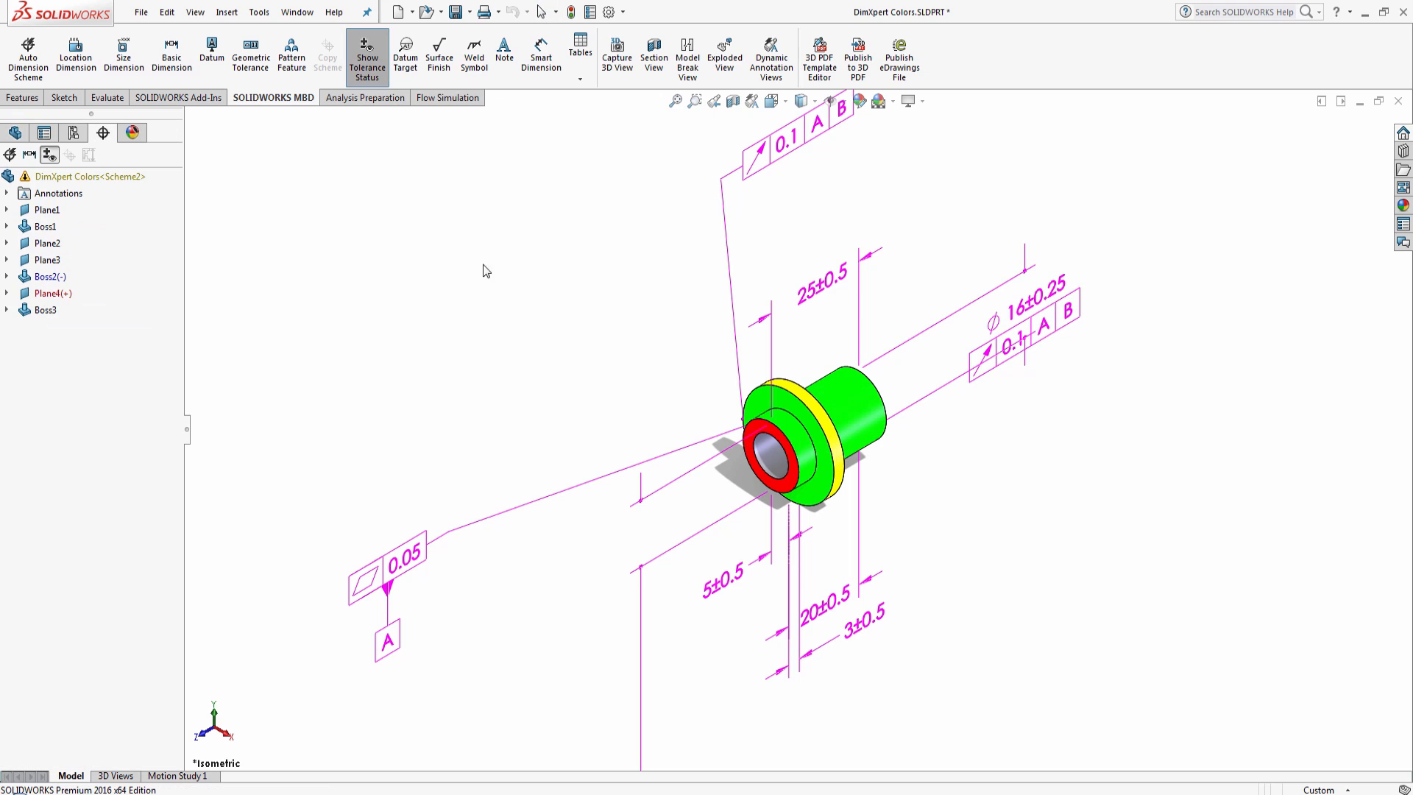
{"action": "mouse_move", "coordinate": [493, 289]}
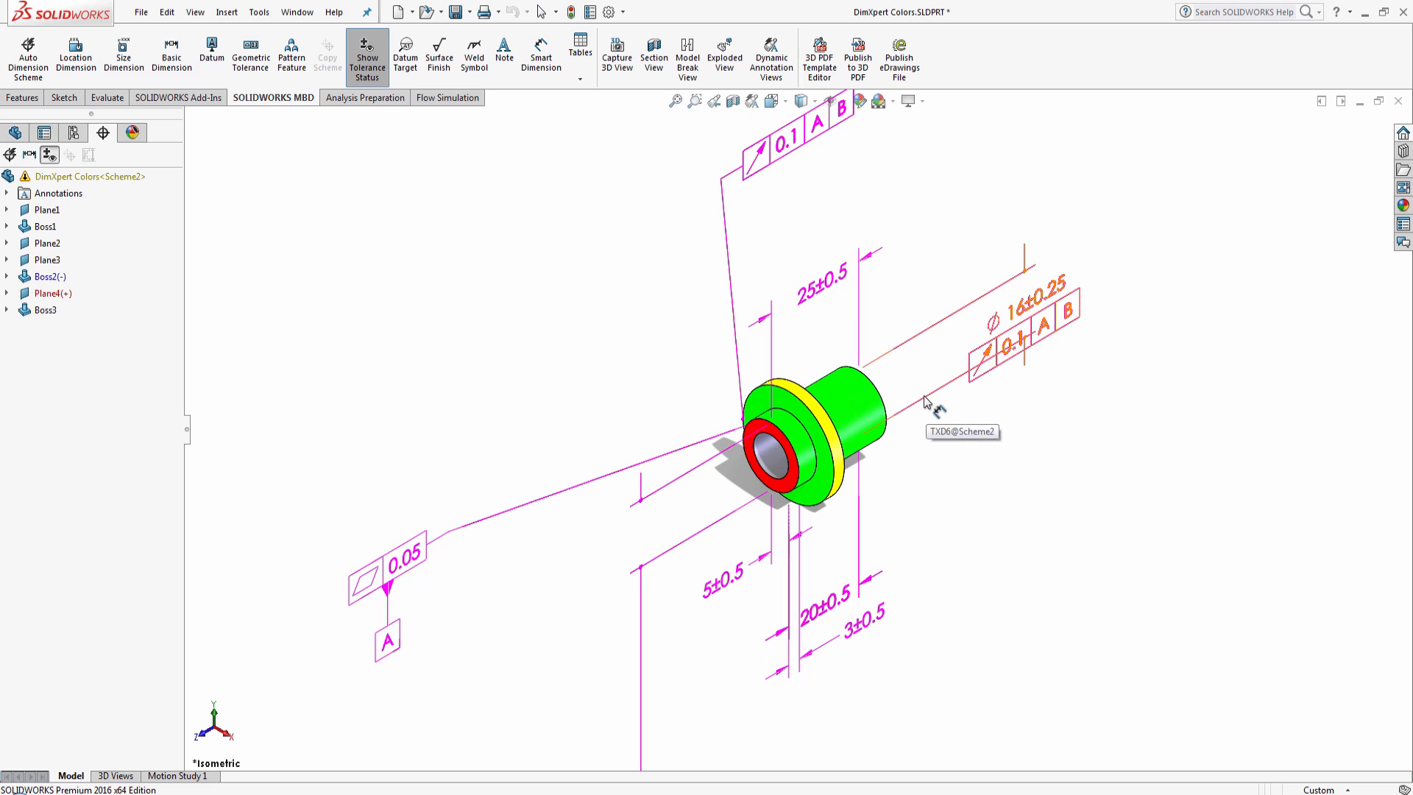
{"action": "mouse_move", "coordinate": [925, 402]}
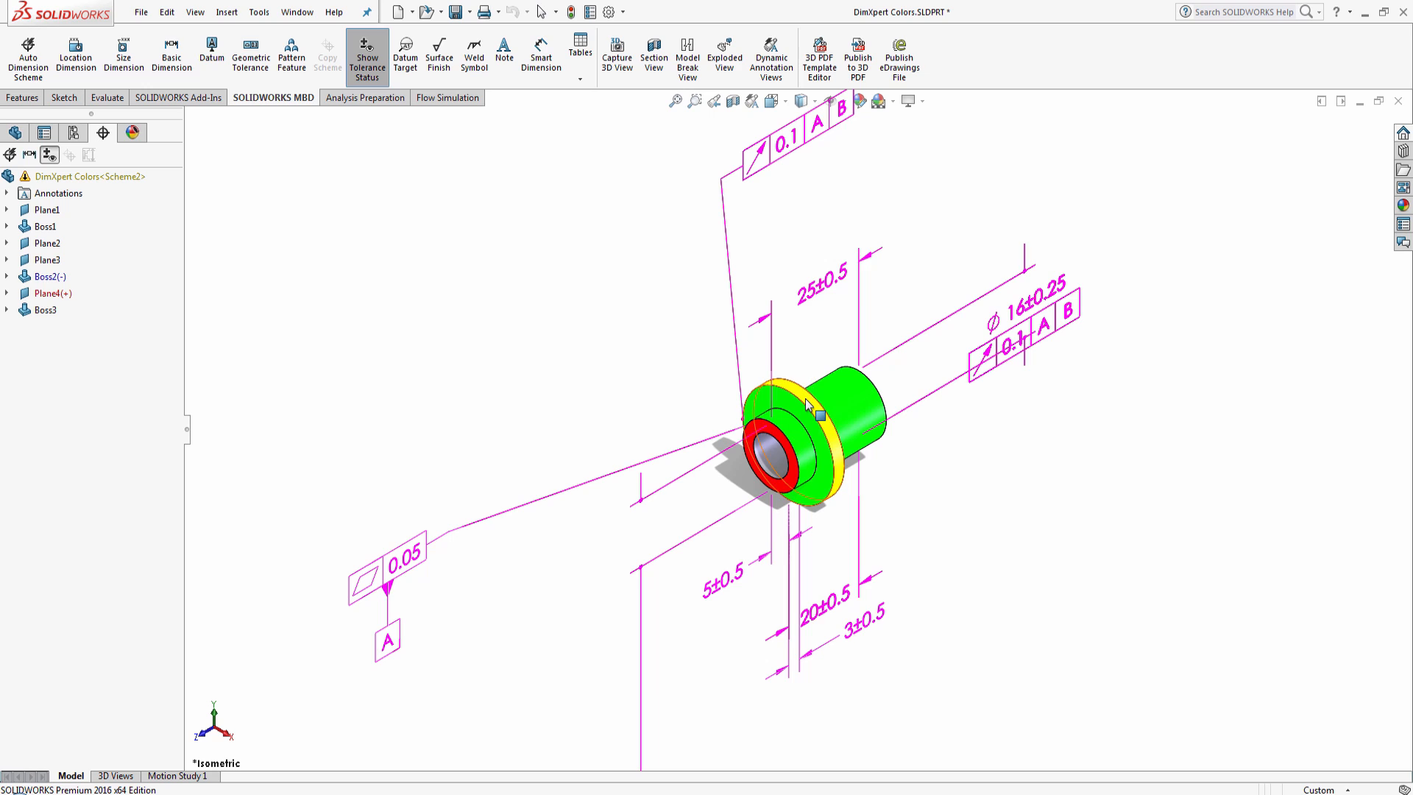
{"action": "mouse_move", "coordinate": [805, 420]}
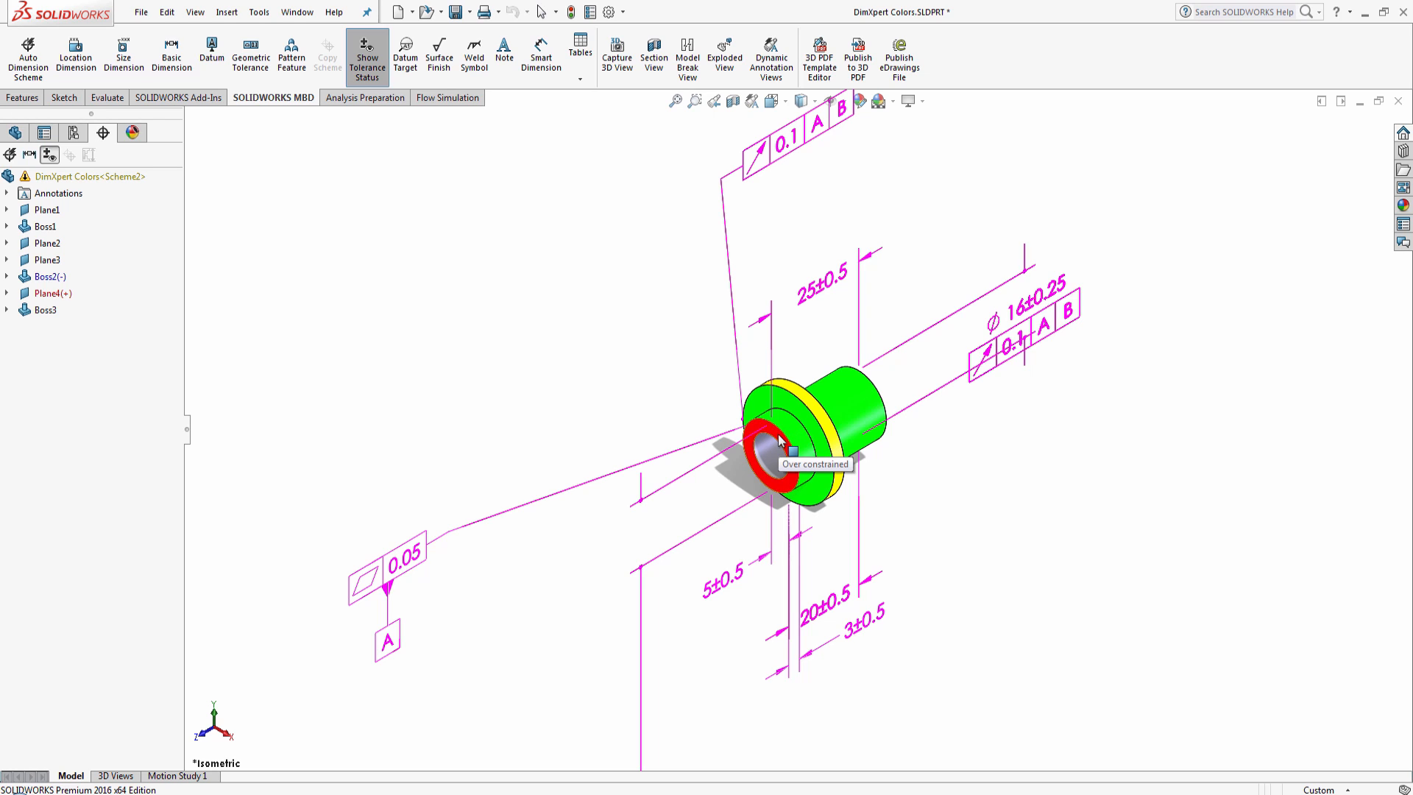
{"action": "mouse_move", "coordinate": [816, 353]}
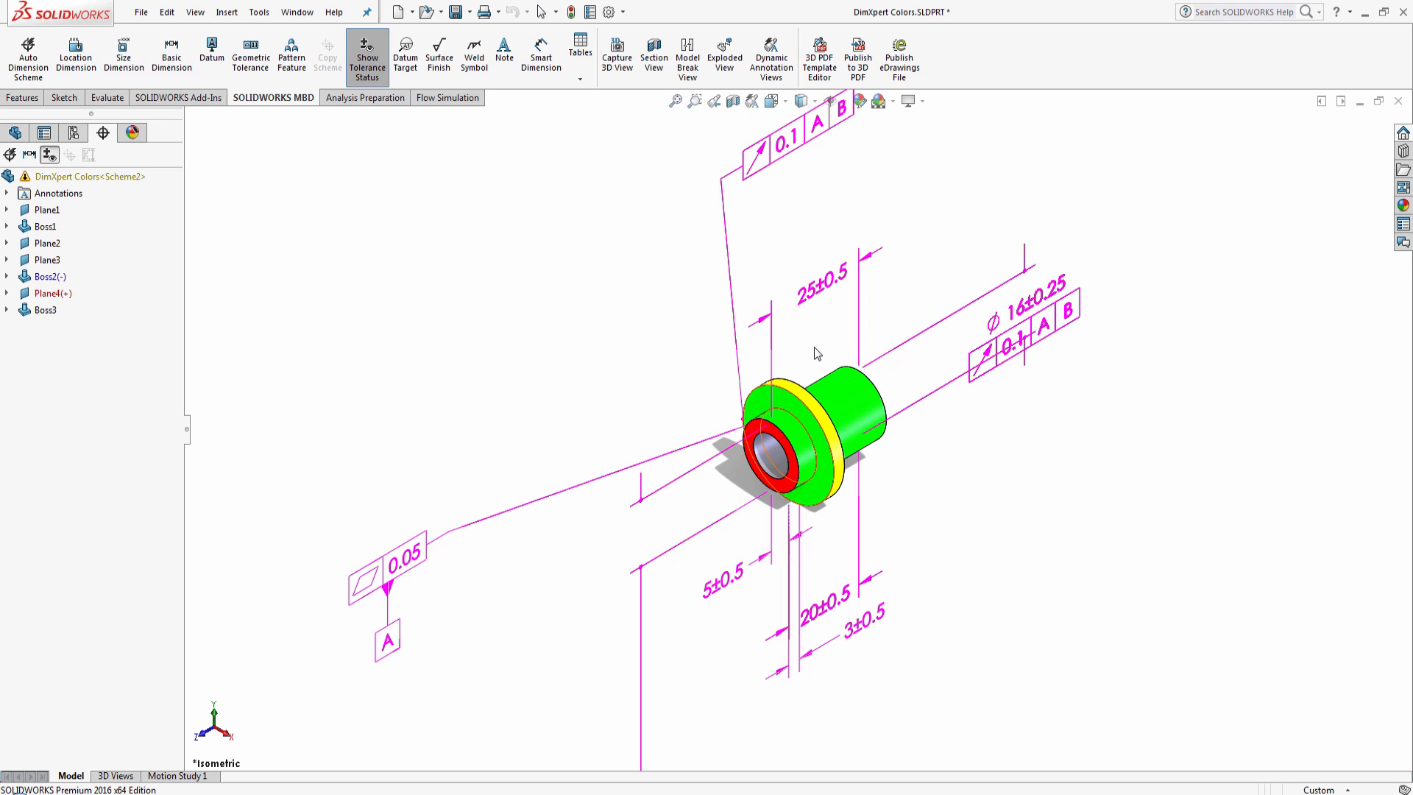
{"action": "mouse_move", "coordinate": [822, 293]}
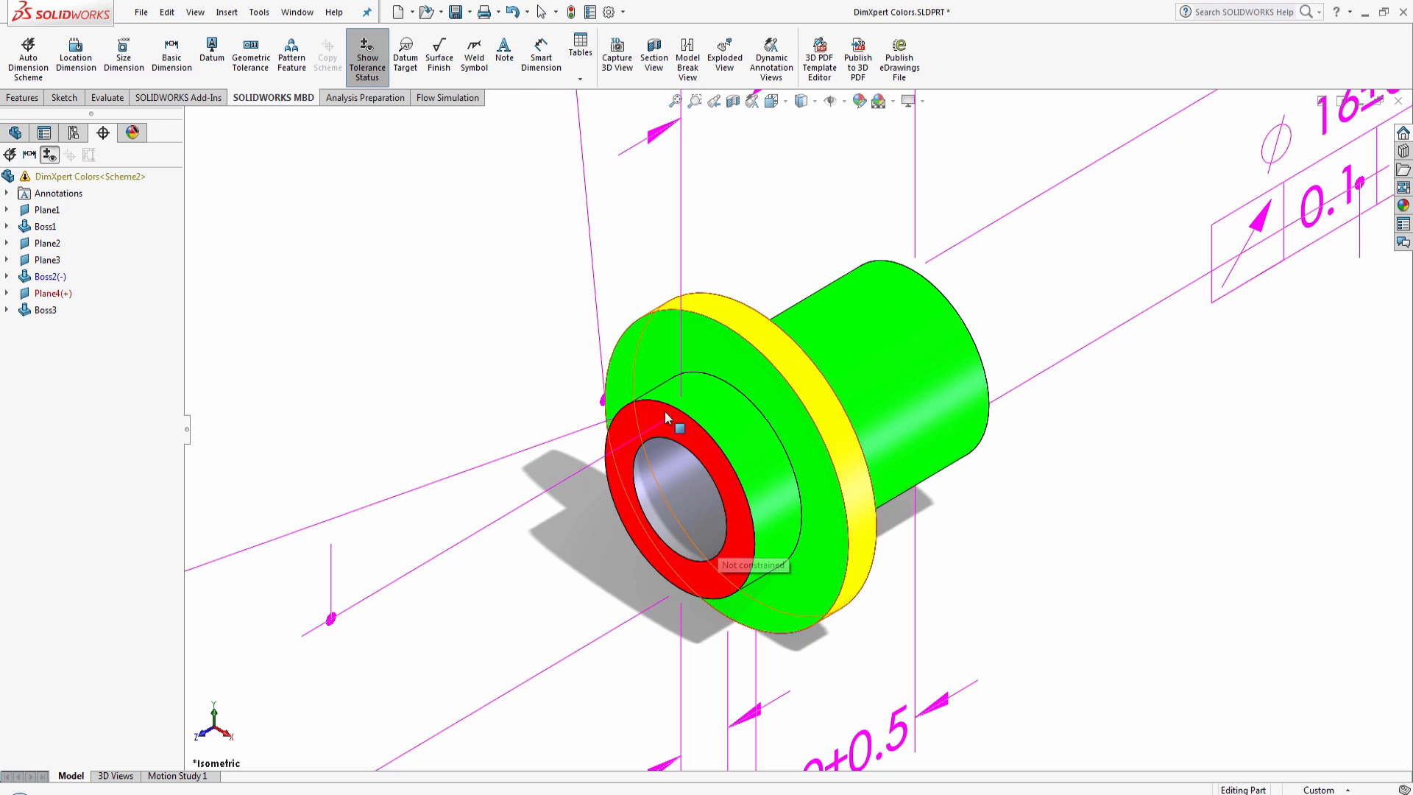
{"action": "mouse_move", "coordinate": [703, 409]}
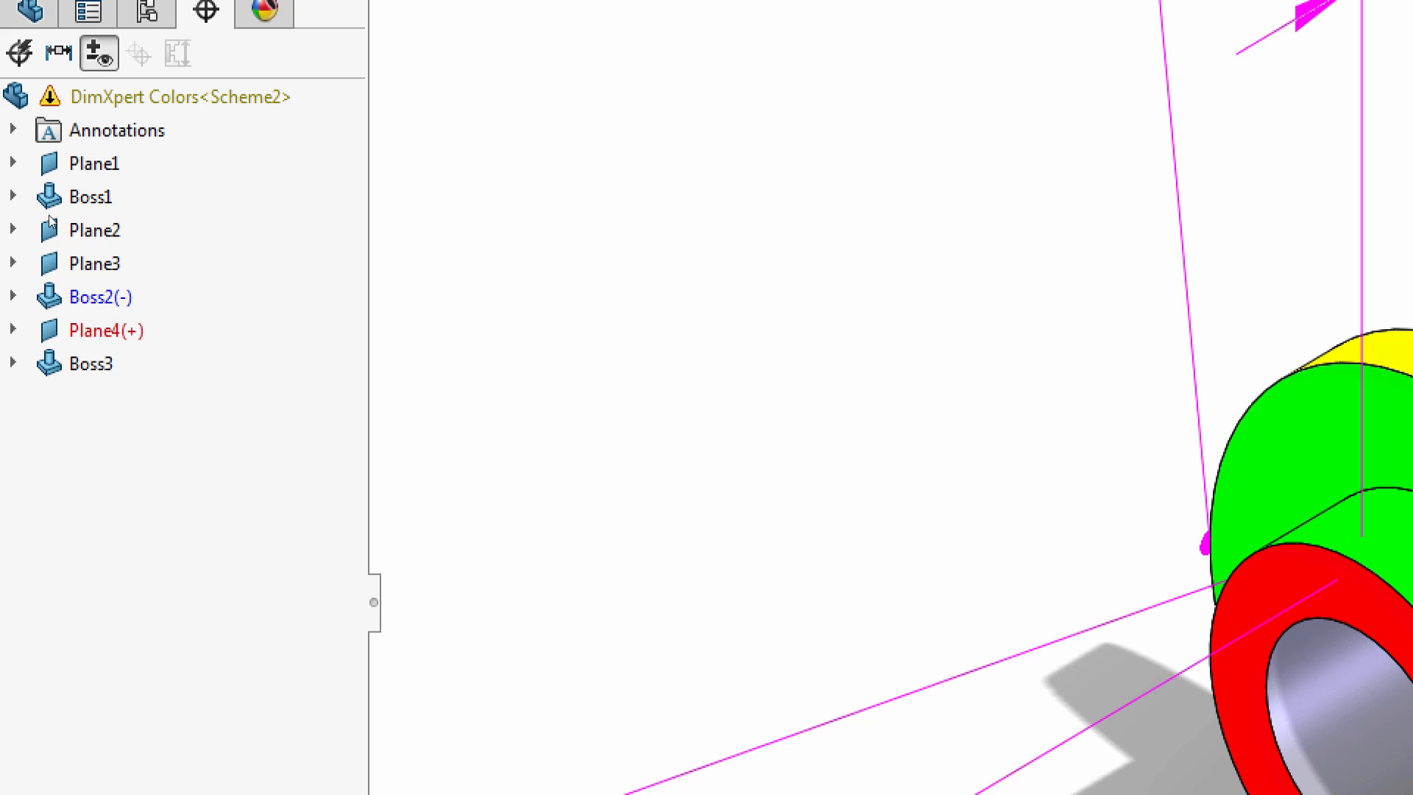
{"action": "mouse_move", "coordinate": [51, 222]}
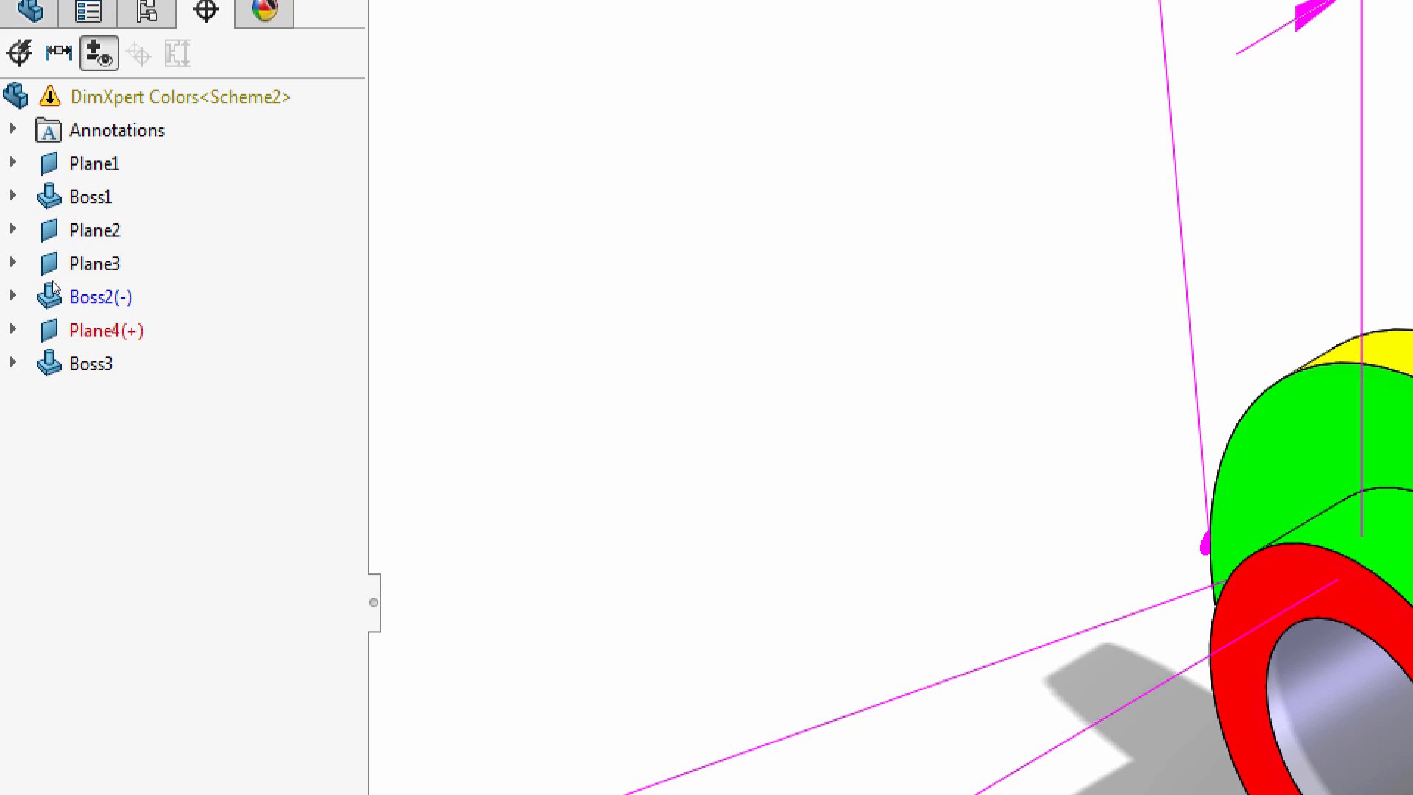
{"action": "mouse_move", "coordinate": [60, 288]}
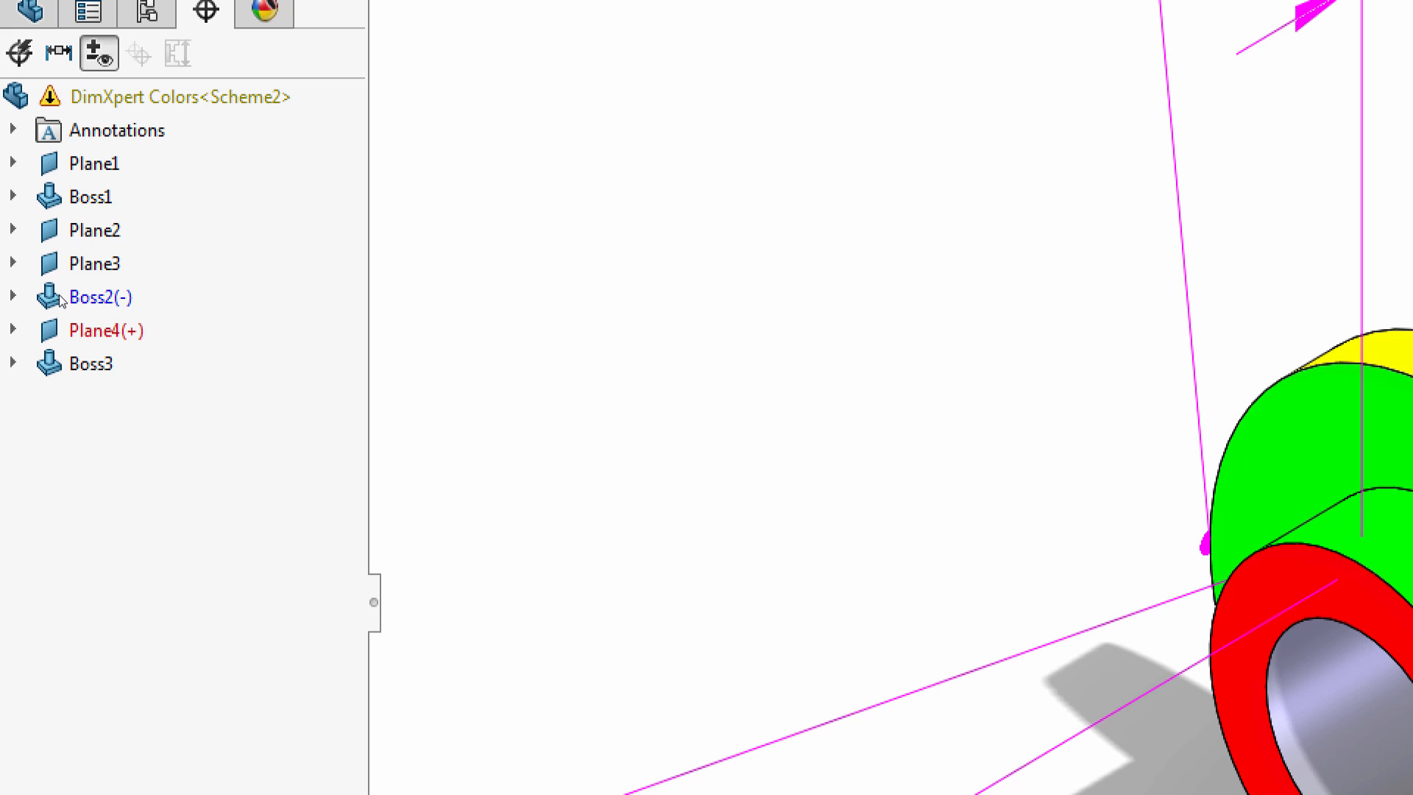
{"action": "mouse_move", "coordinate": [70, 304]}
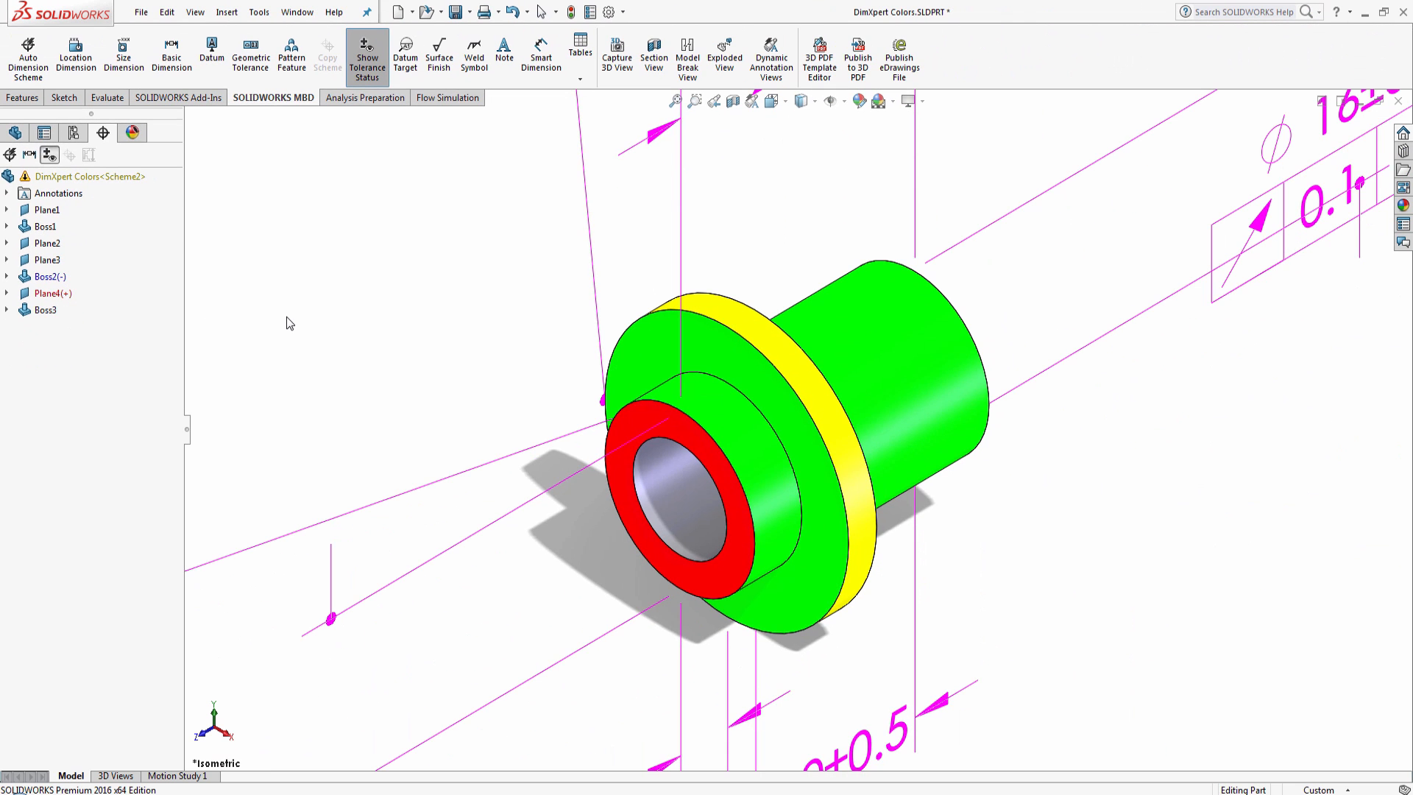
{"action": "mouse_move", "coordinate": [401, 362]}
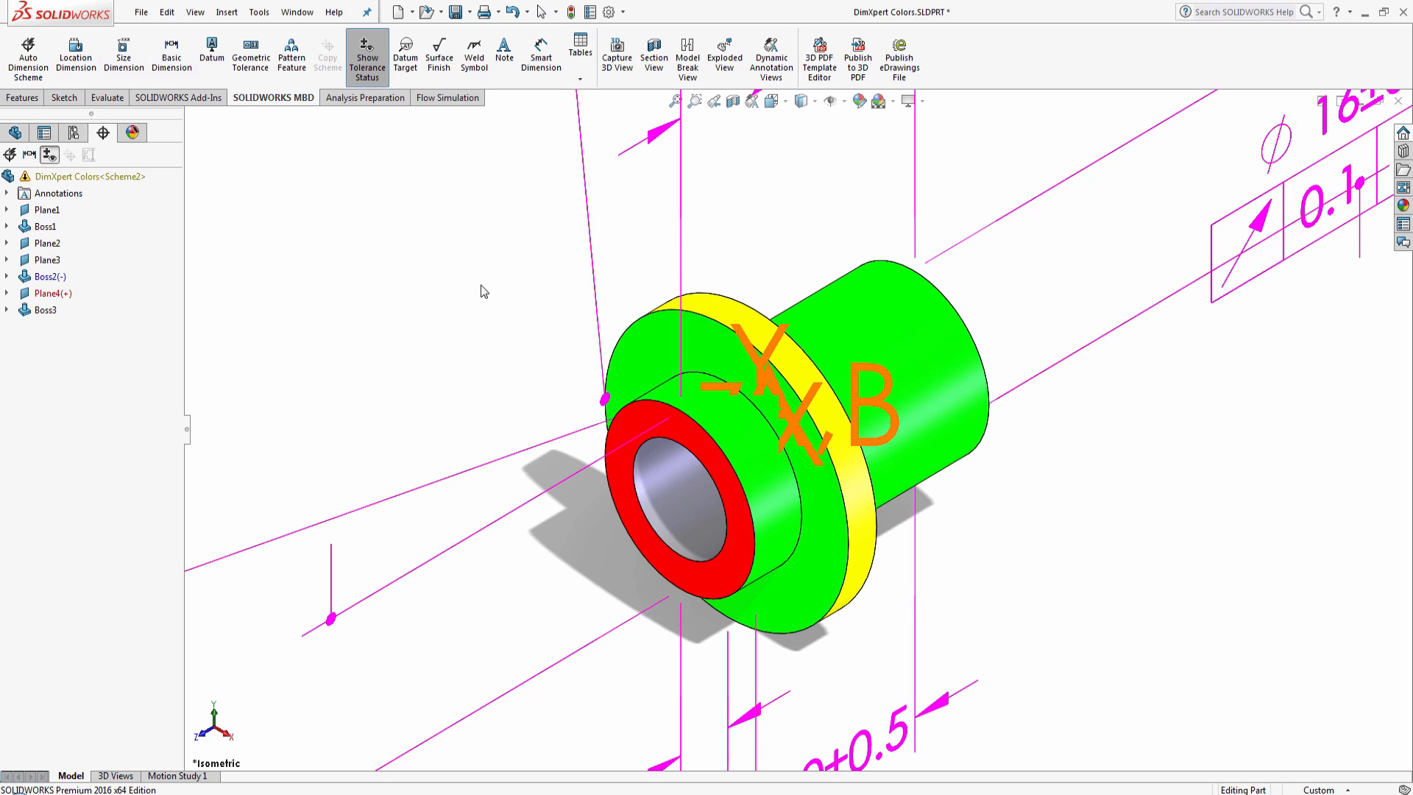
{"action": "mouse_move", "coordinate": [470, 256]}
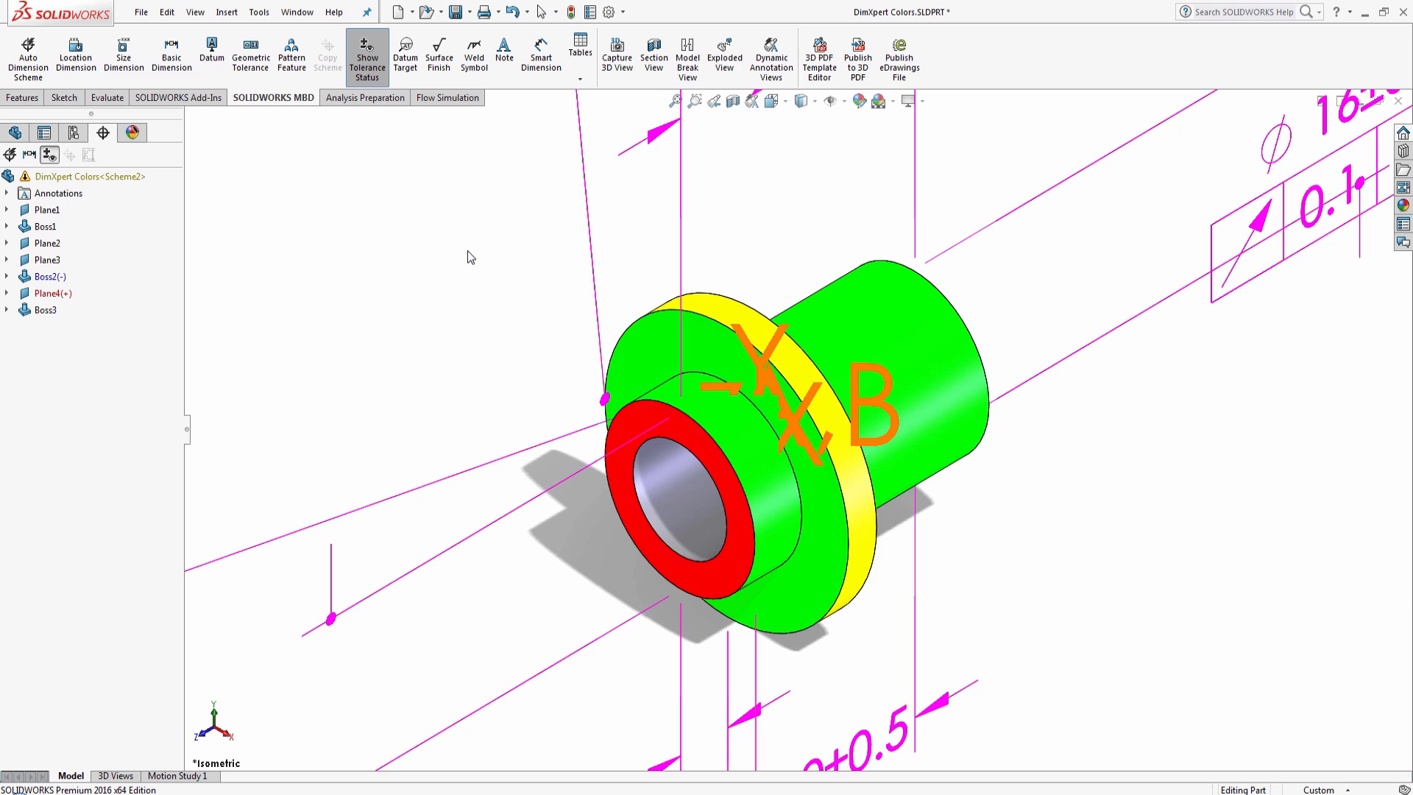
{"action": "mouse_move", "coordinate": [505, 234]}
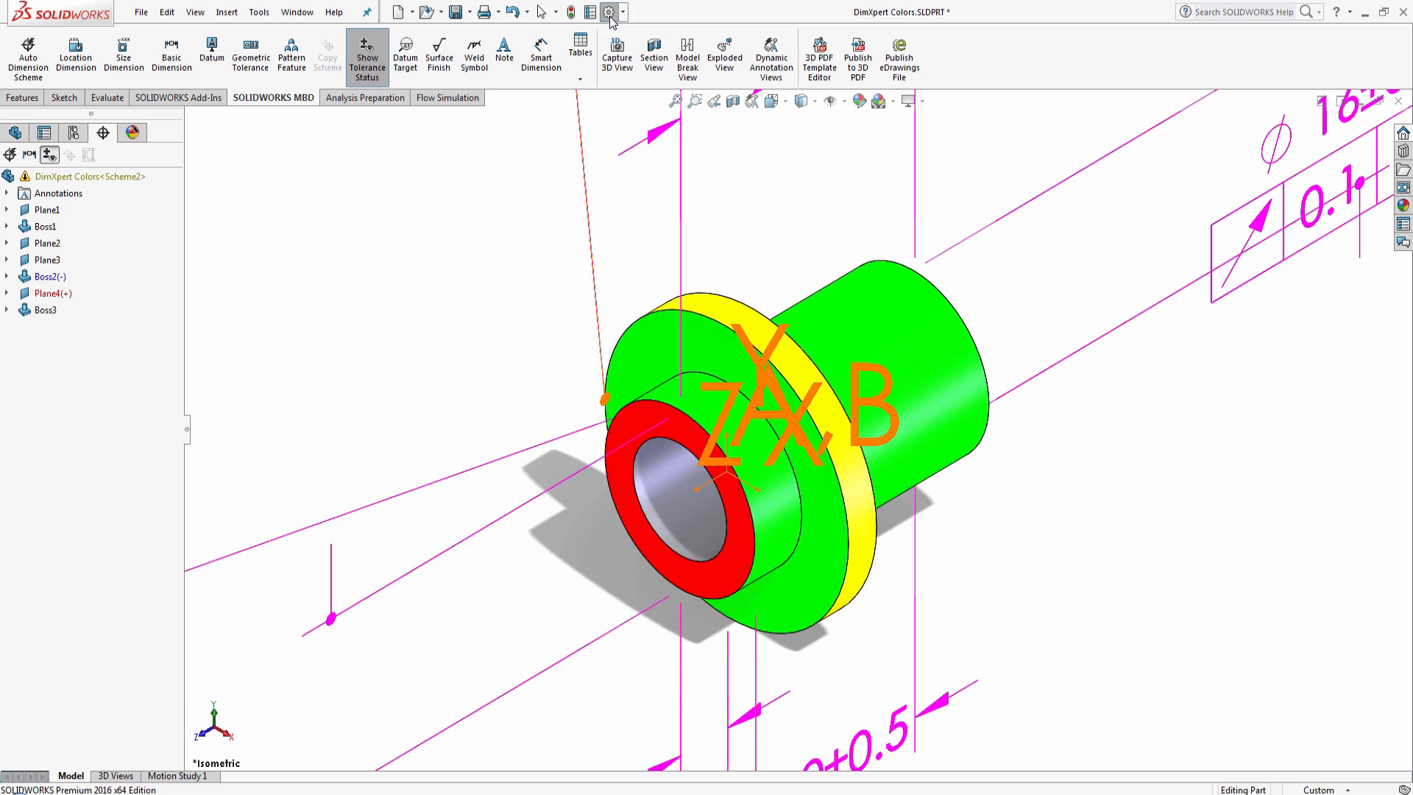
{"action": "left_click", "coordinate": [611, 12]}
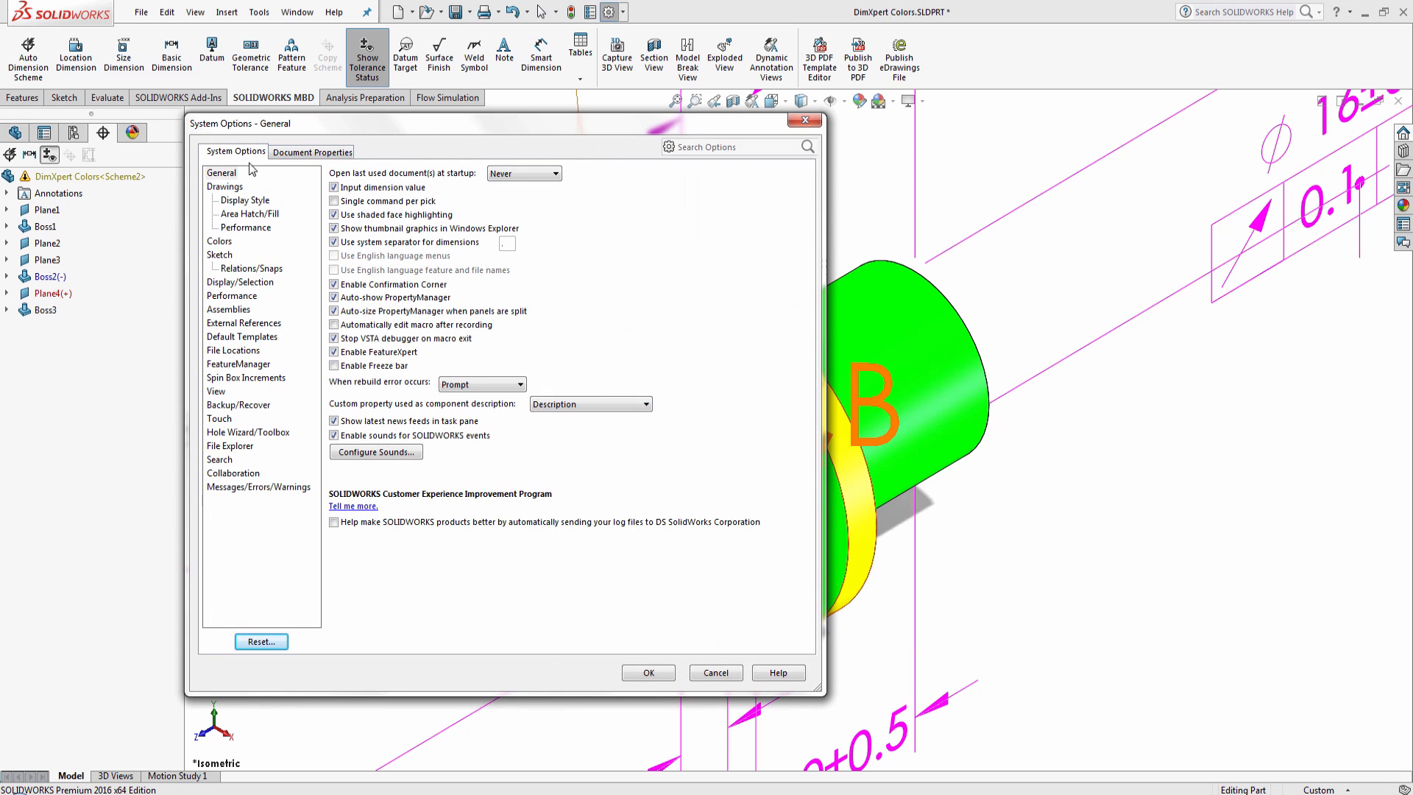
{"action": "left_click", "coordinate": [220, 241]}
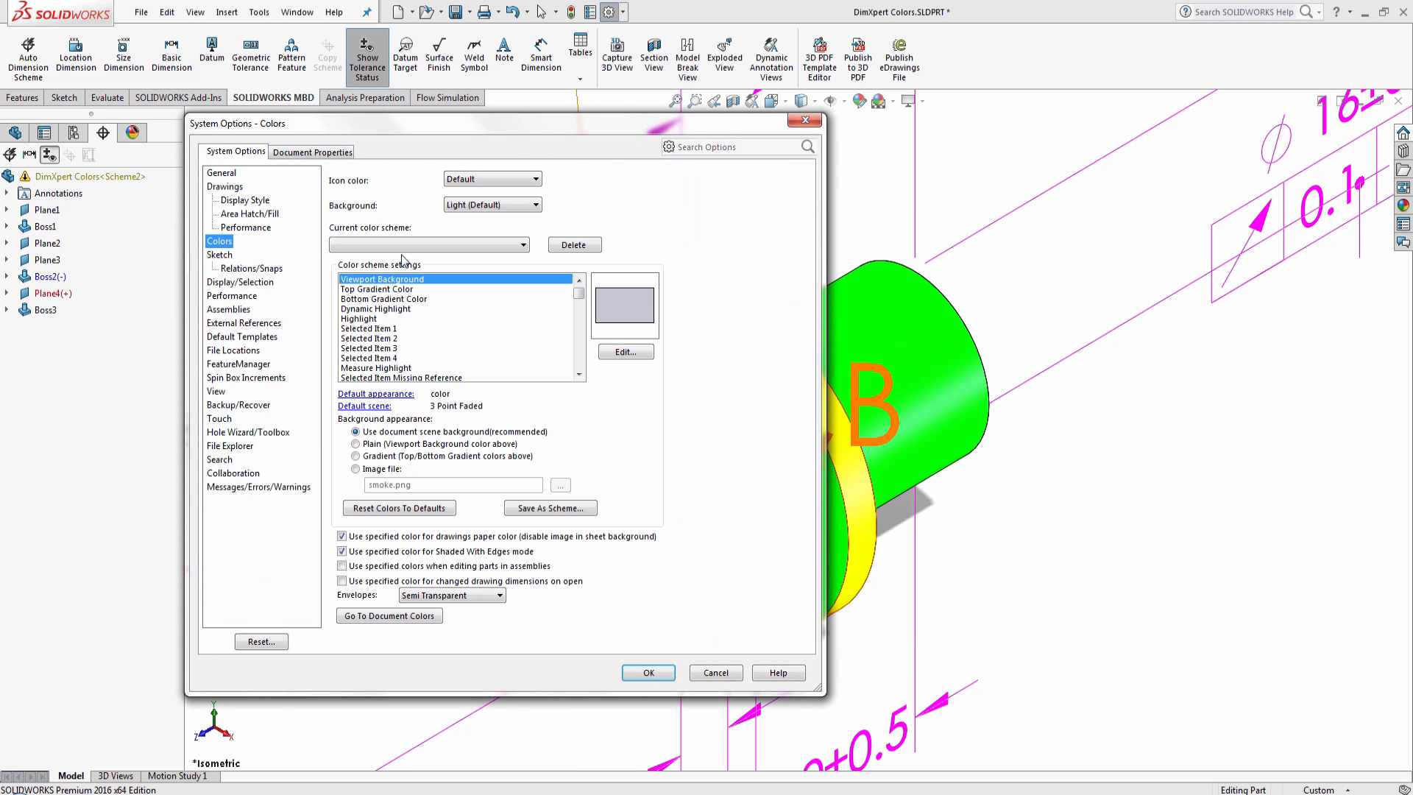
{"action": "left_click", "coordinate": [578, 374]}
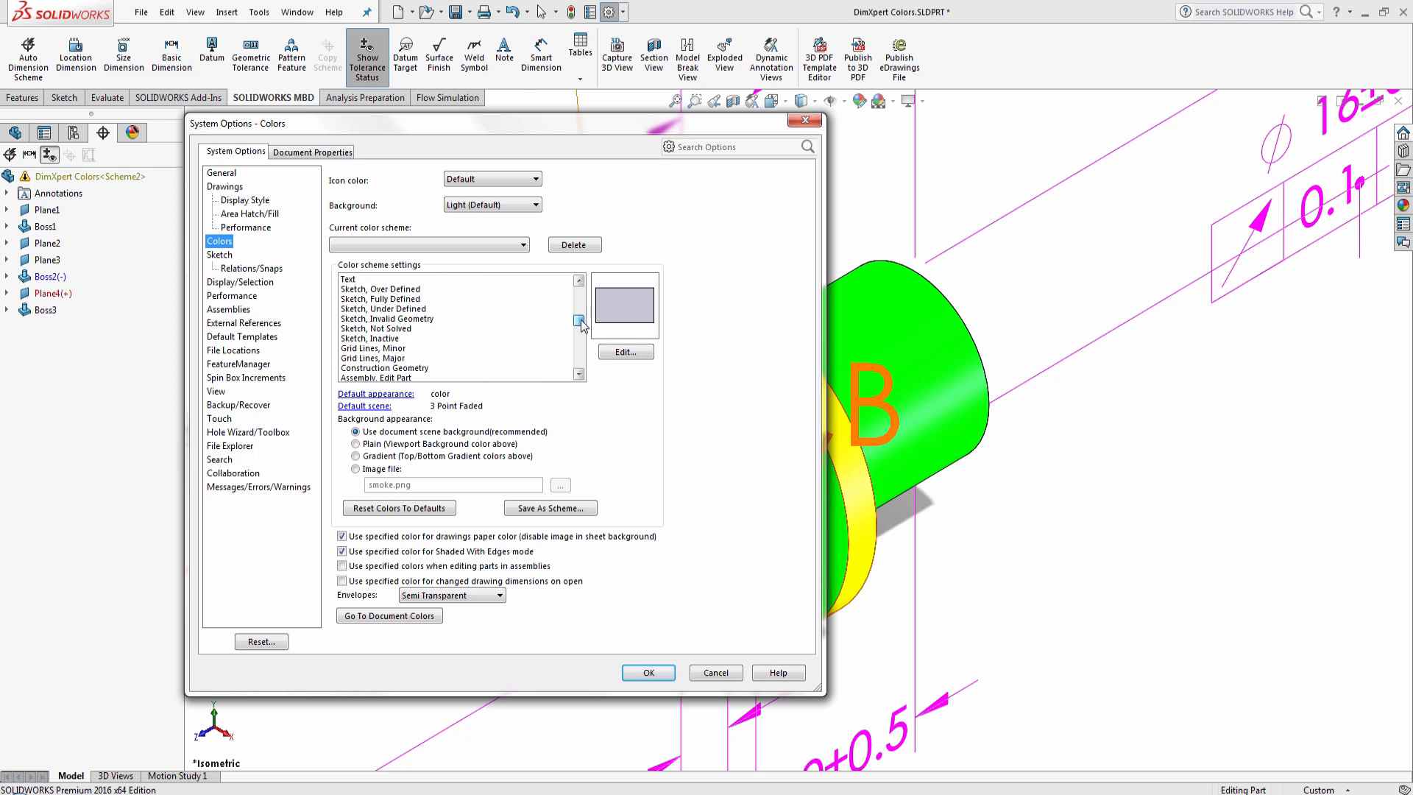
{"action": "left_click", "coordinate": [578, 349]}
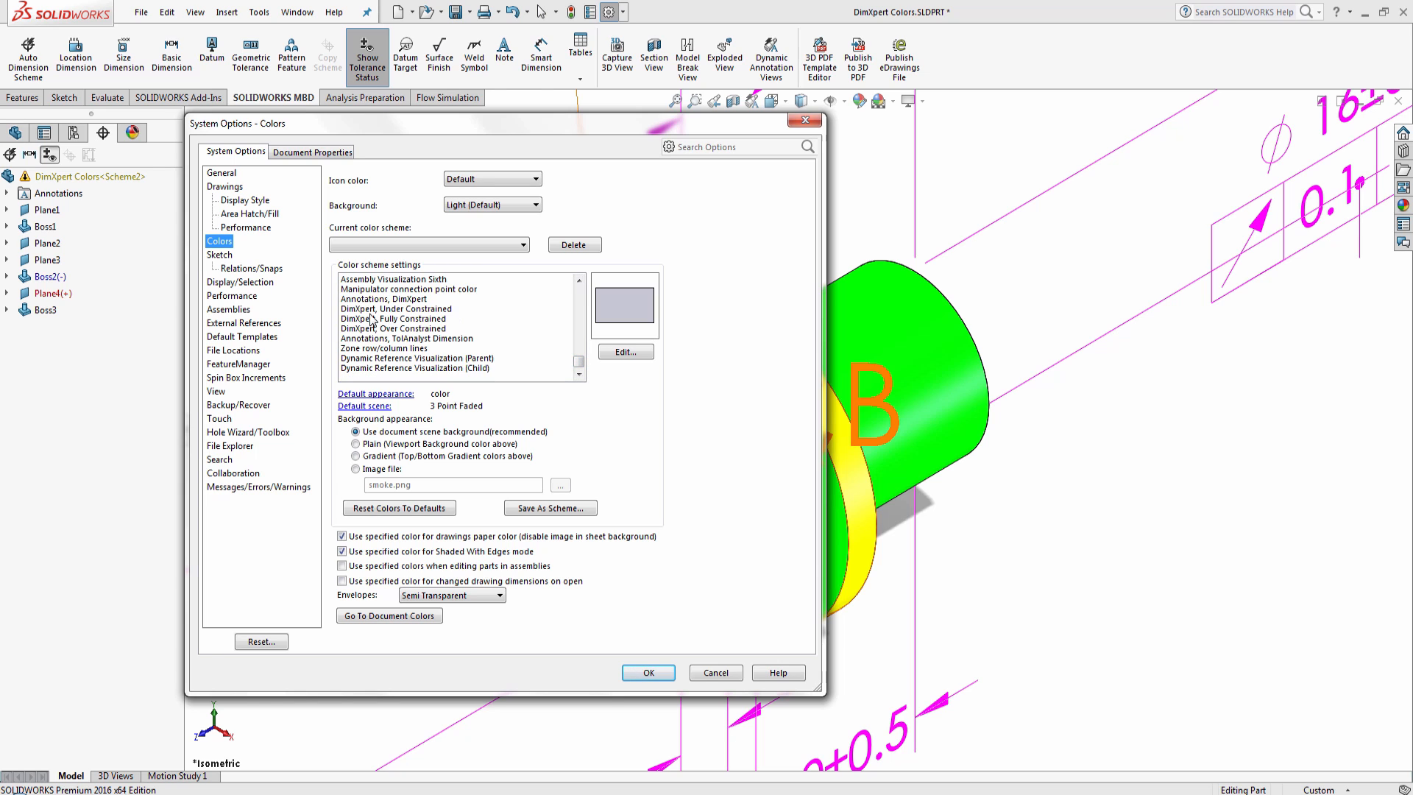
{"action": "left_click", "coordinate": [395, 308]}
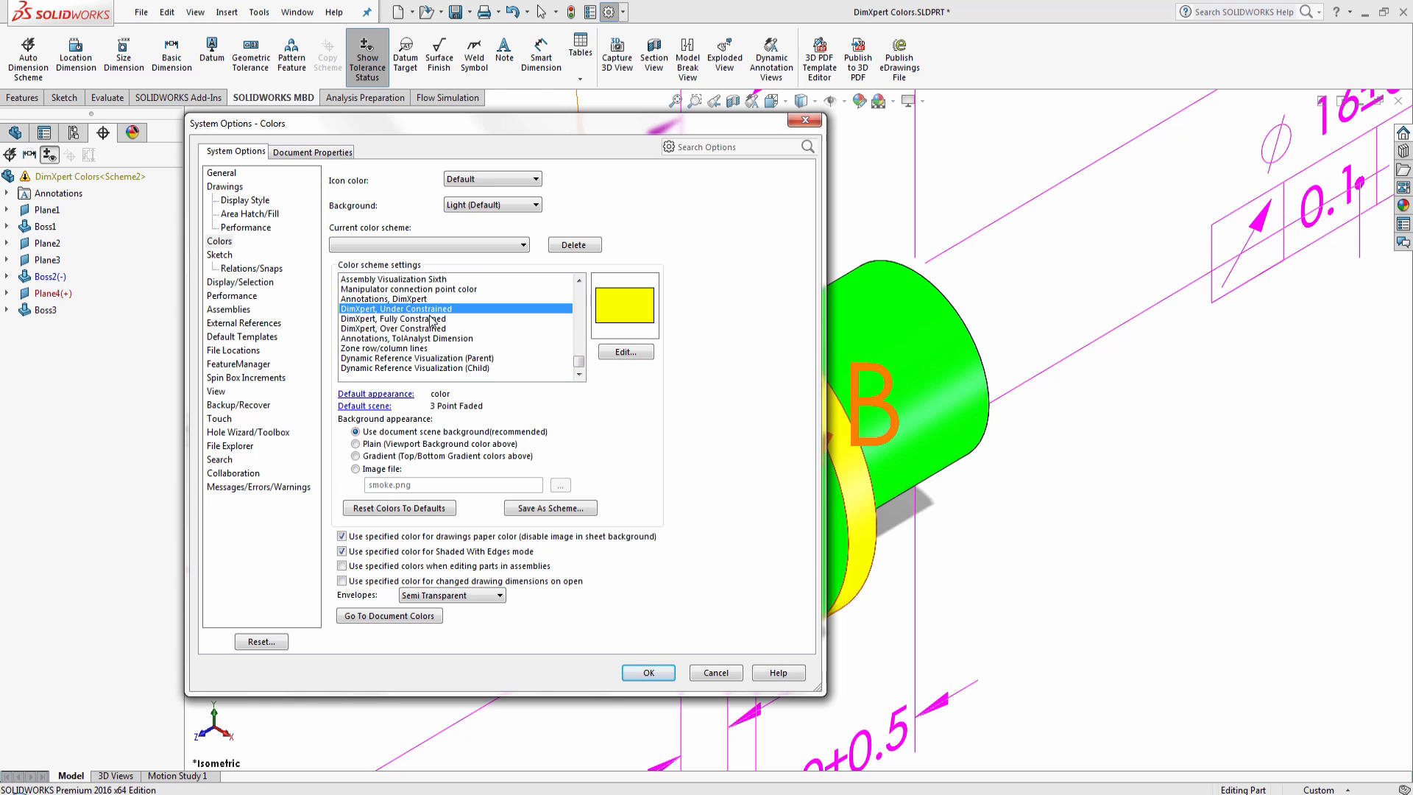
{"action": "left_click", "coordinate": [392, 318]}
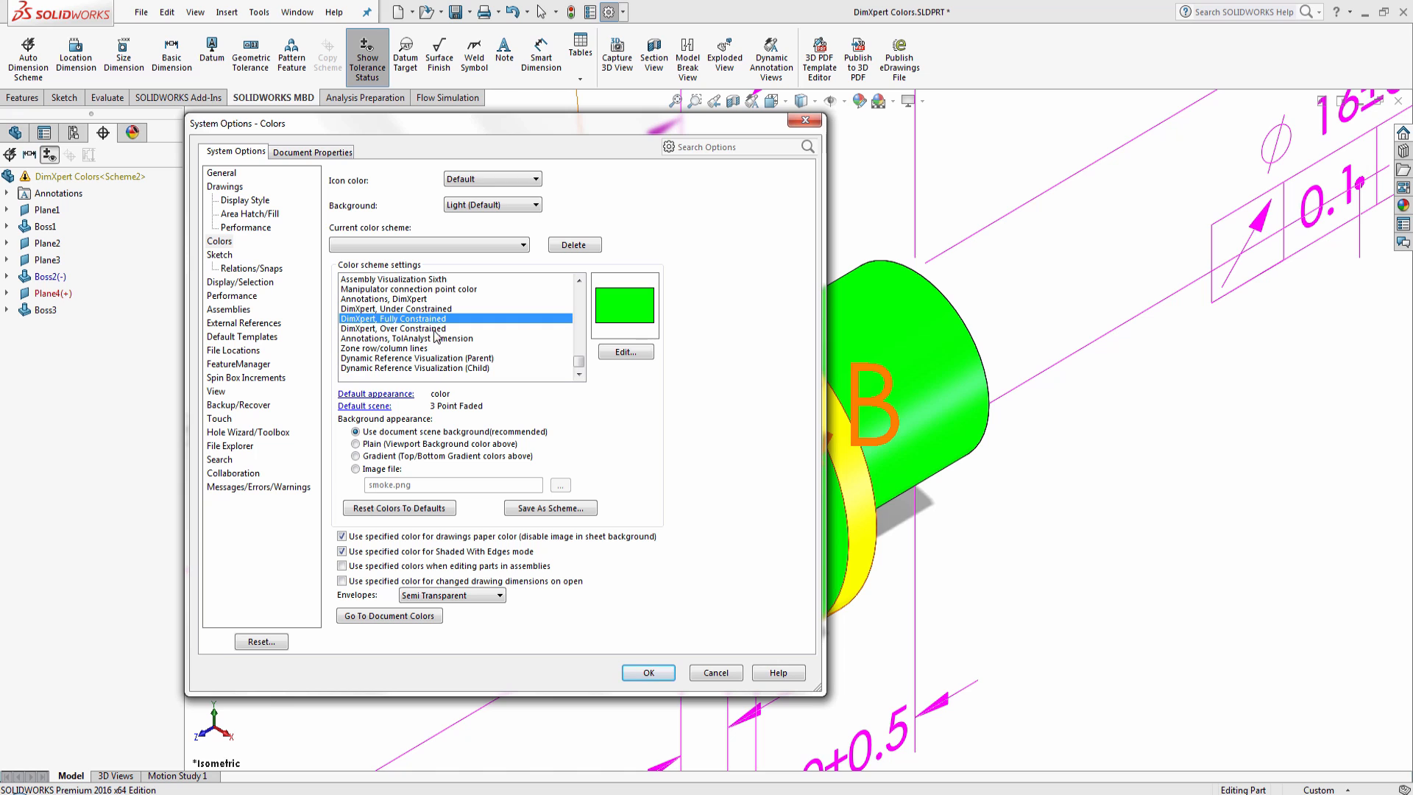
{"action": "left_click", "coordinate": [393, 328]}
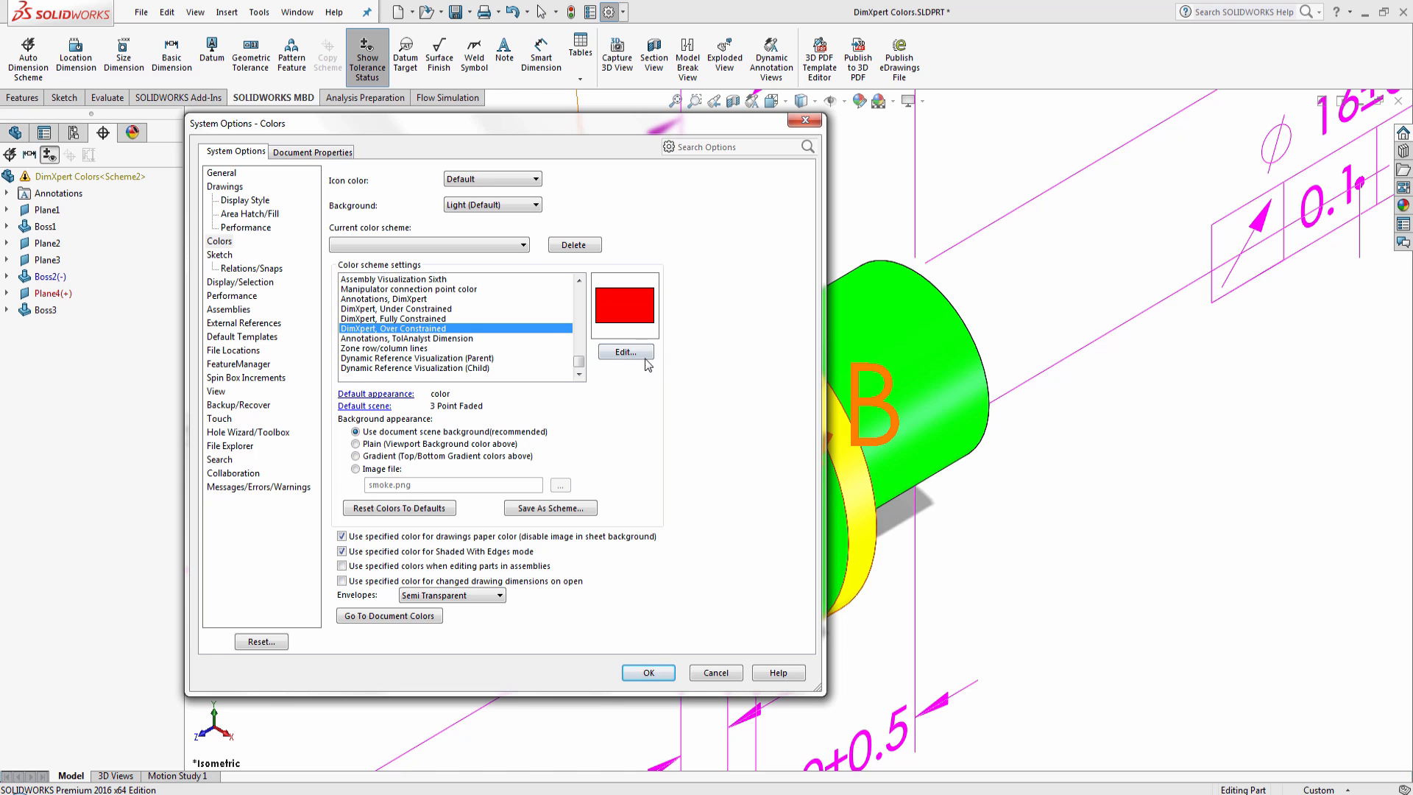
{"action": "left_click", "coordinate": [625, 352]}
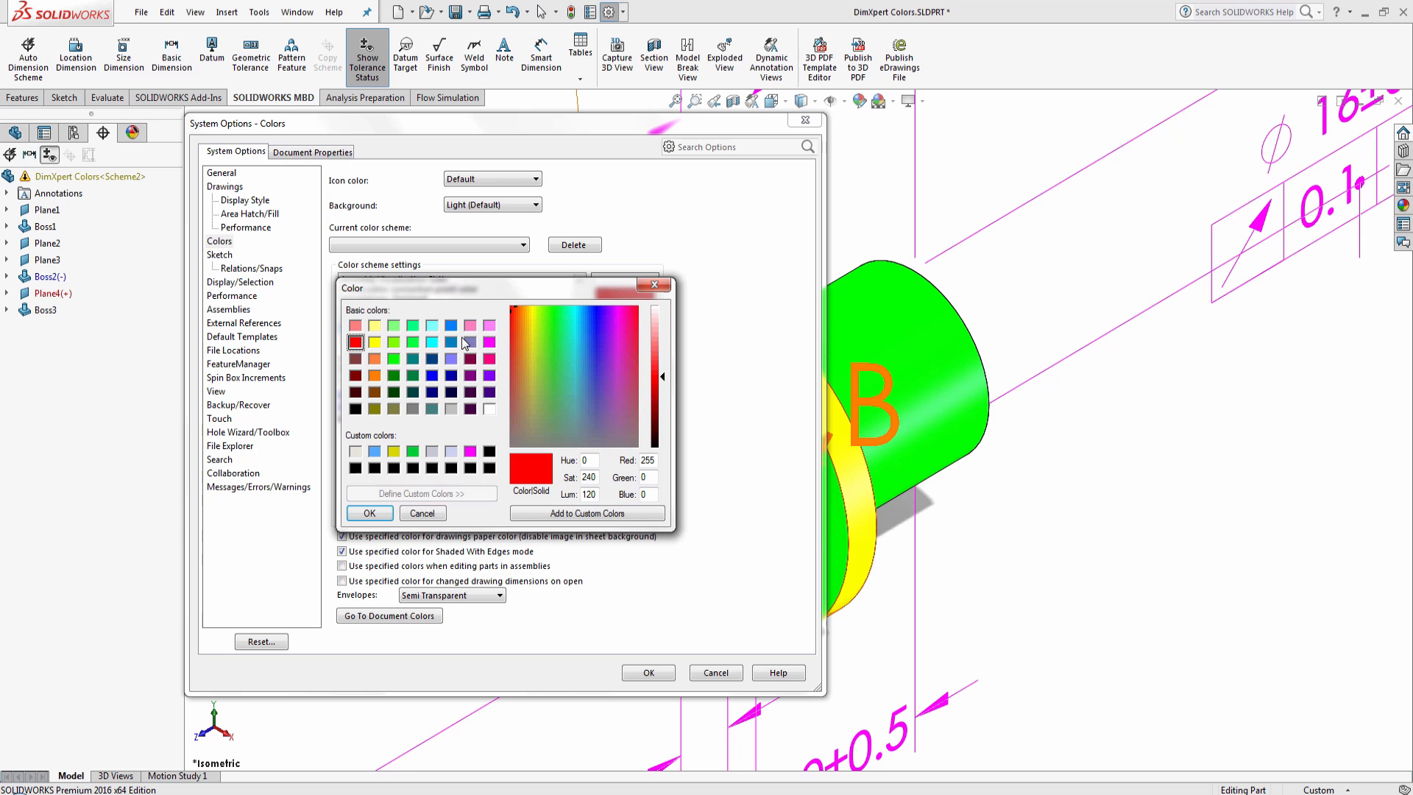
{"action": "left_click", "coordinate": [369, 513]}
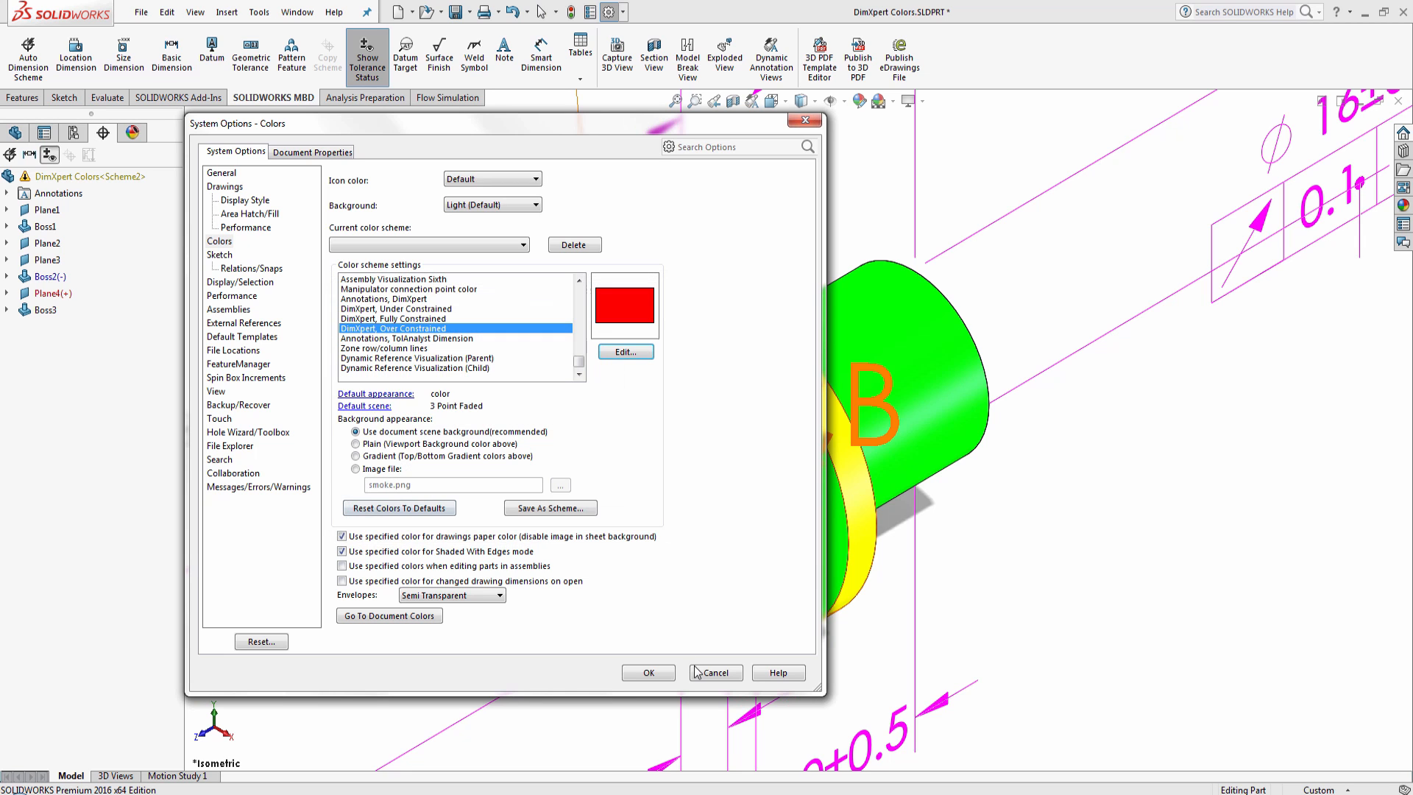
{"action": "left_click", "coordinate": [714, 672]}
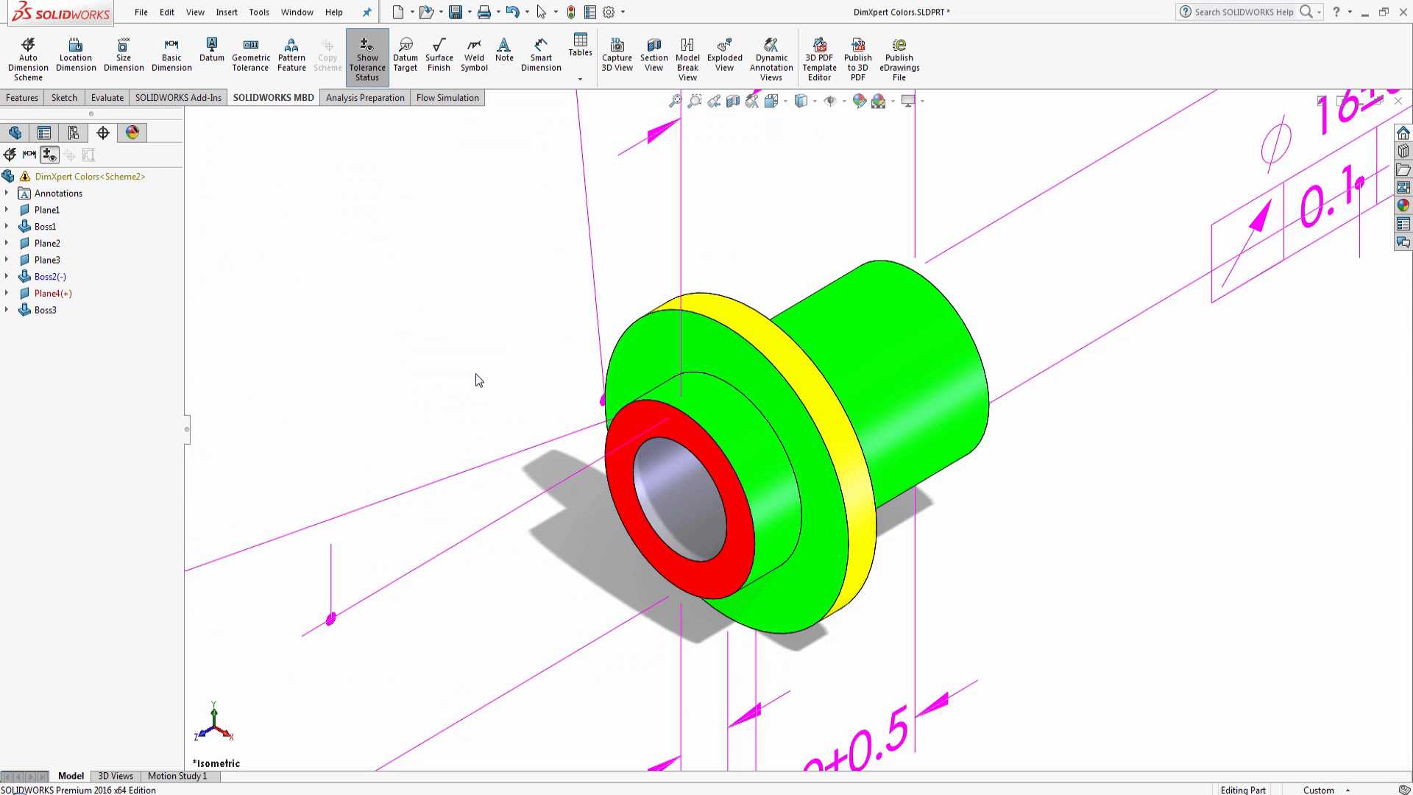